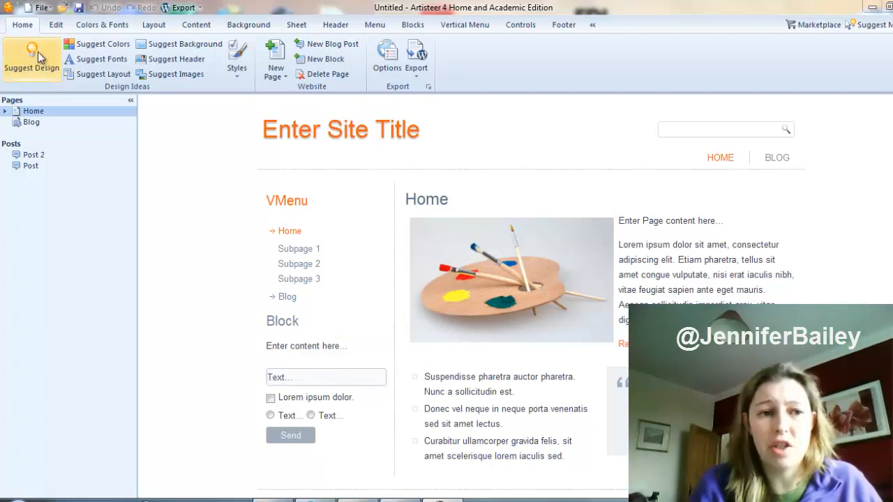
mouse_move(32, 59)
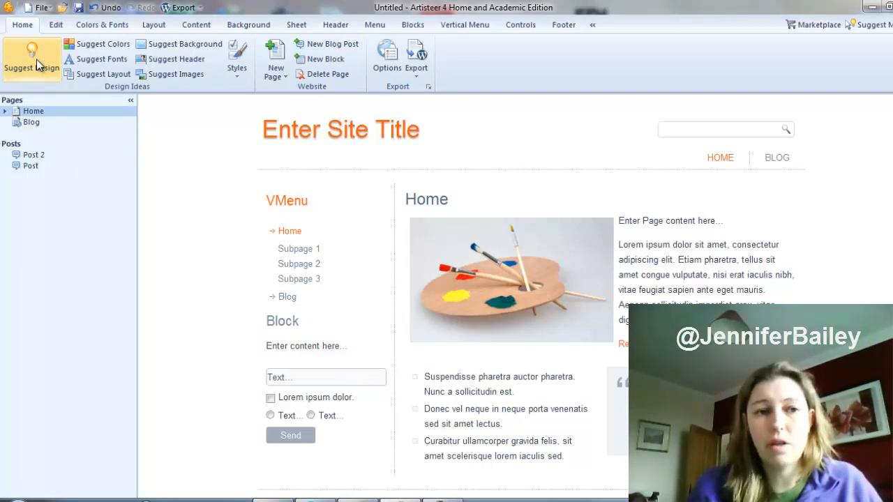
Step: Generate three suggested designs, ending on the blurred photo header with orange menu buttons
left_click(31, 59)
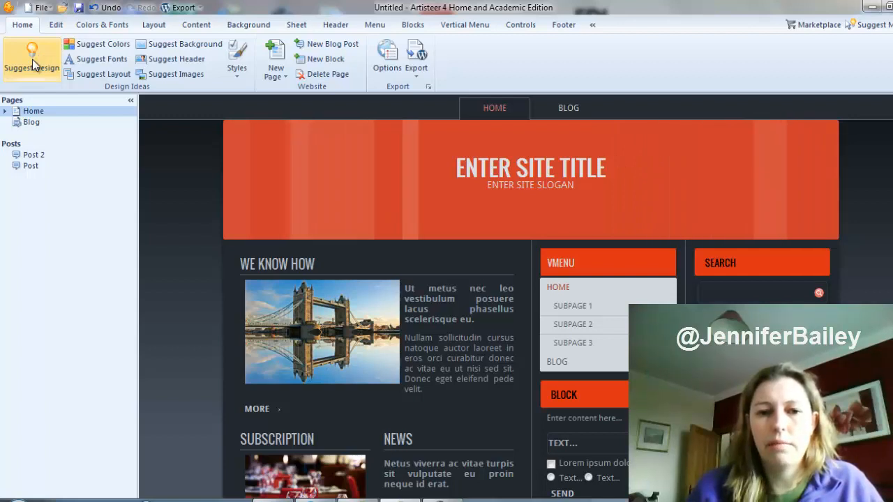
left_click(31, 62)
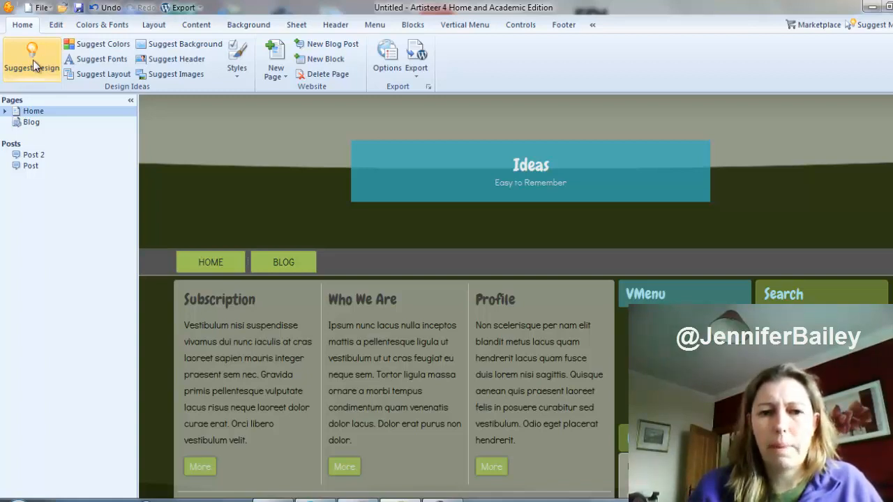
left_click(31, 60)
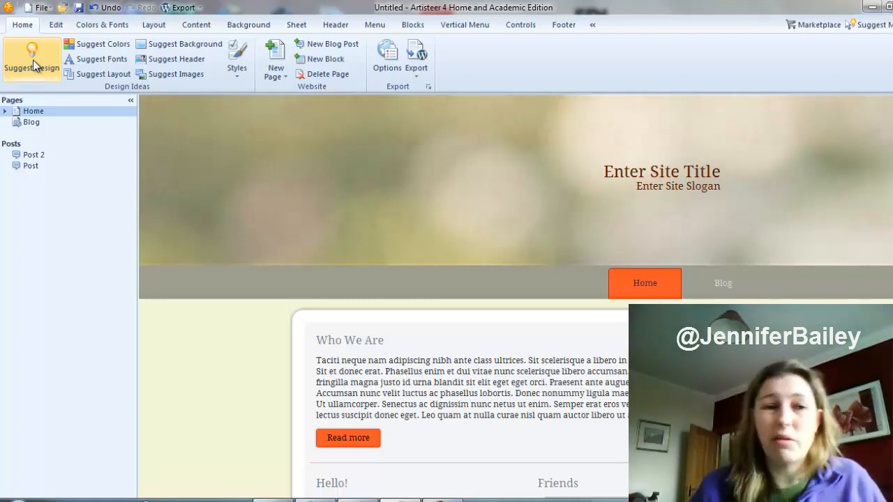
mouse_move(171, 58)
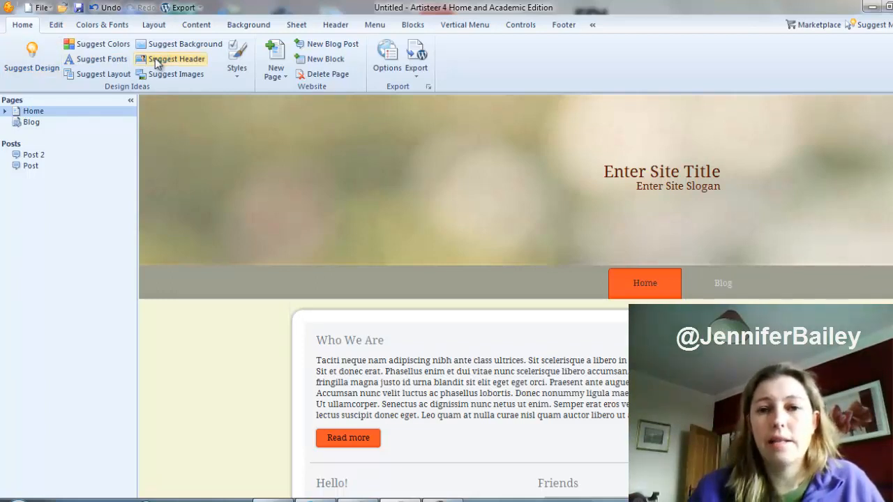
Step: Apply a suggested header, page background and blue-grey colour scheme
left_click(175, 59)
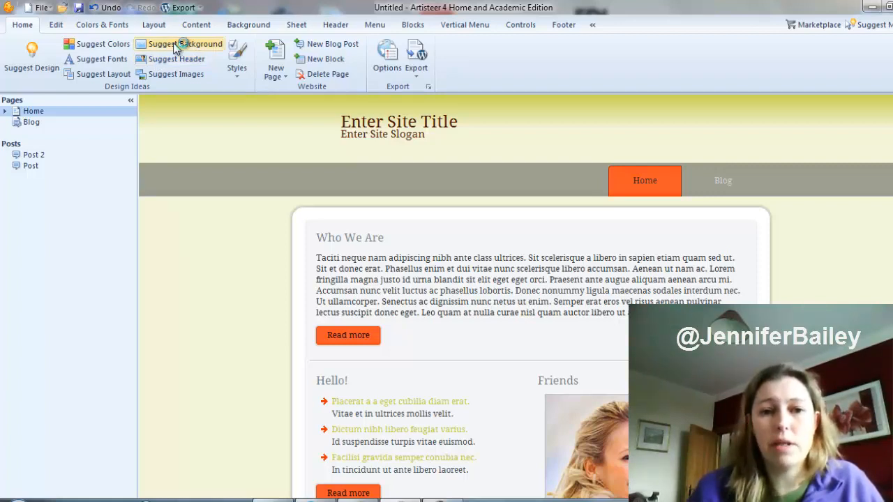
left_click(186, 43)
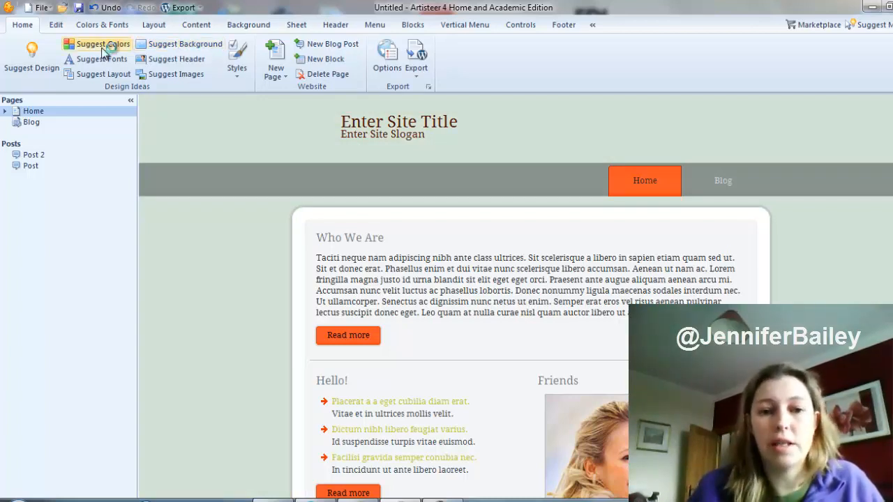
left_click(103, 43)
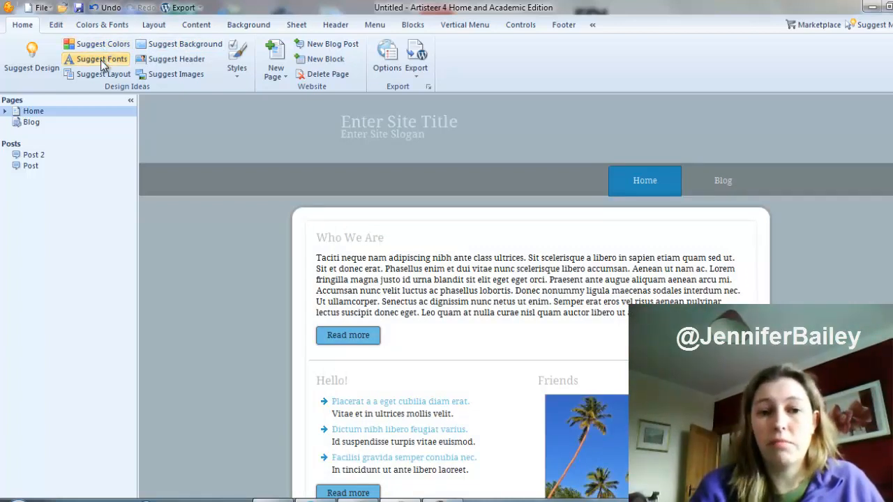
Step: Apply suggested fonts and a three-column layout, then view the Colors & Fonts options
left_click(103, 74)
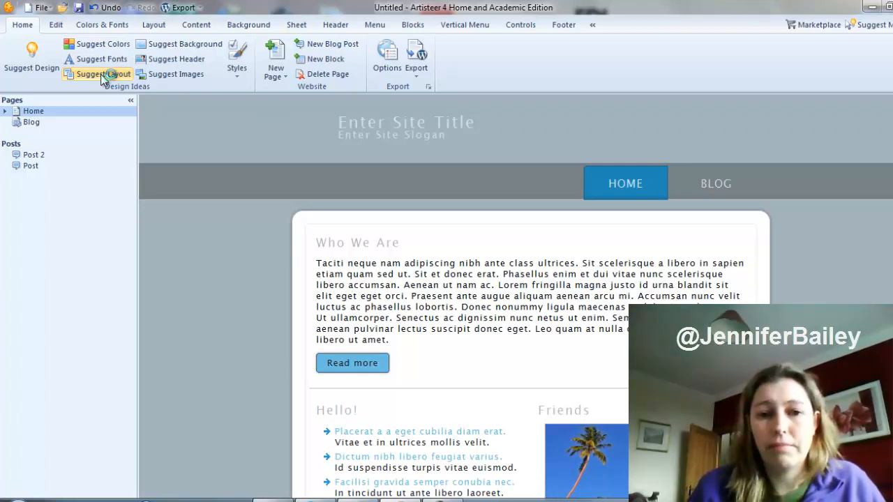
left_click(104, 74)
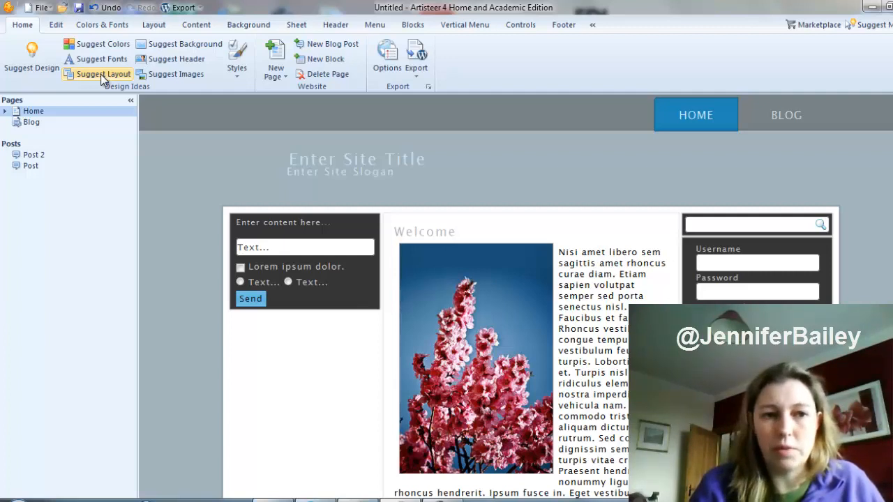
left_click(102, 24)
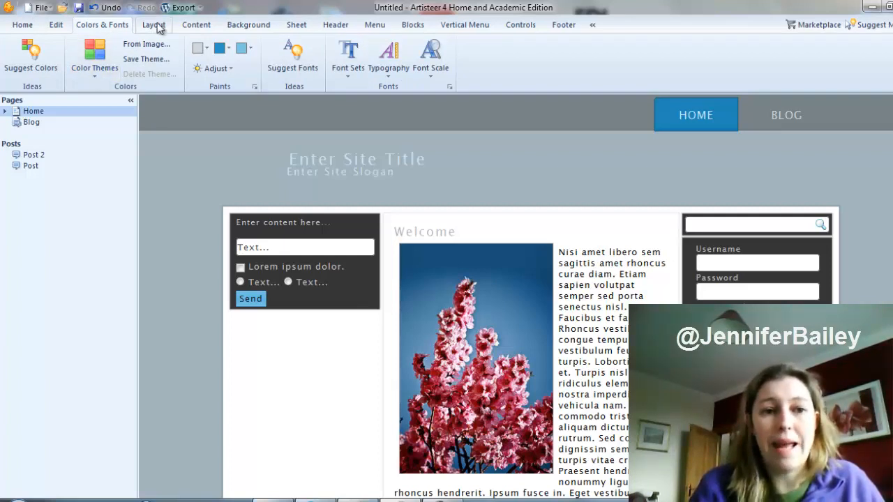
Step: Switch to the Layout tab to view the design layout options
left_click(152, 24)
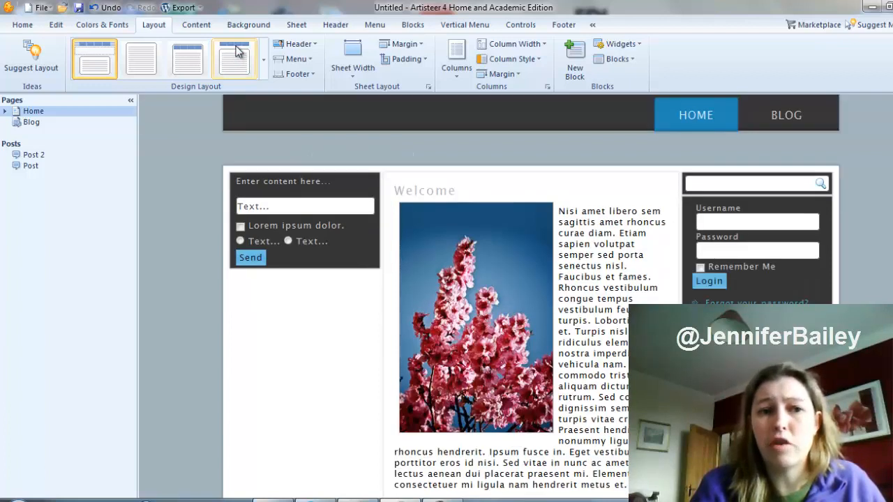
mouse_move(188, 58)
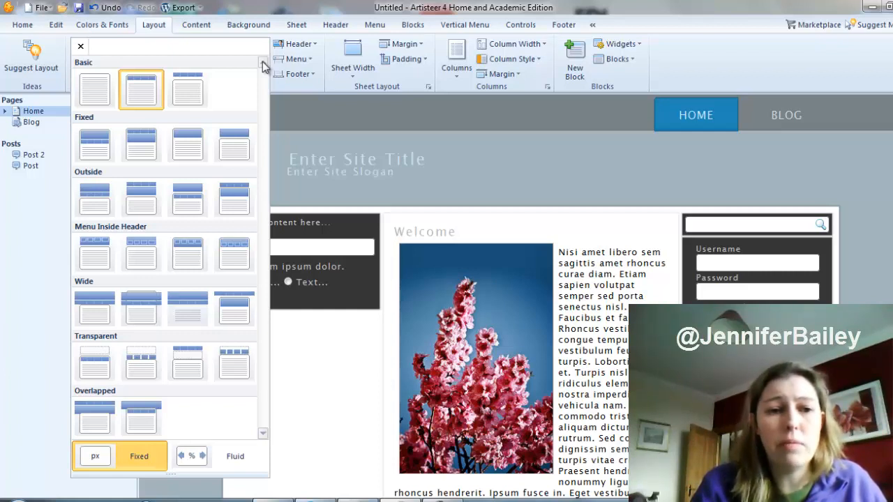
mouse_move(296, 112)
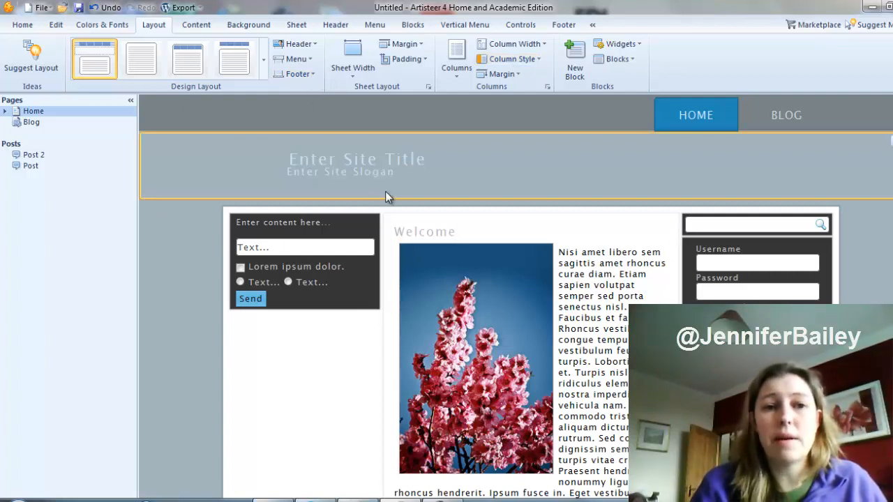
Step: Select the Username/Password login block in the sidebar and delete it
left_click(757, 291)
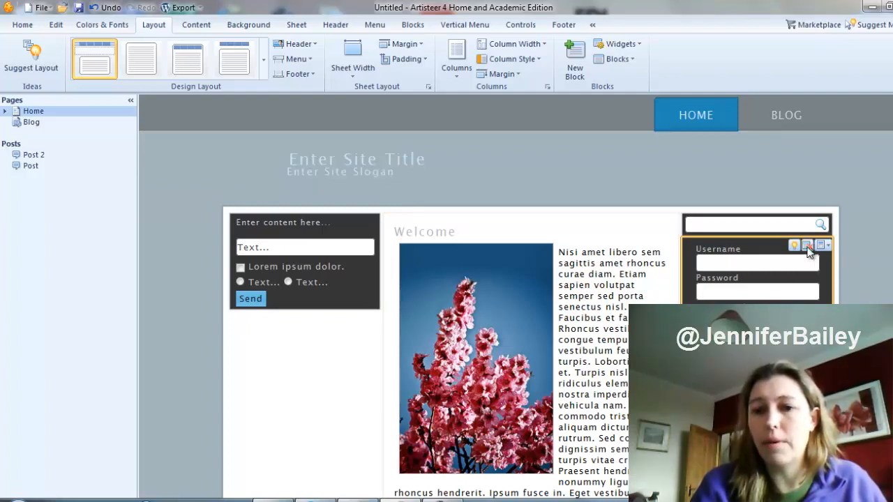
left_click(806, 245)
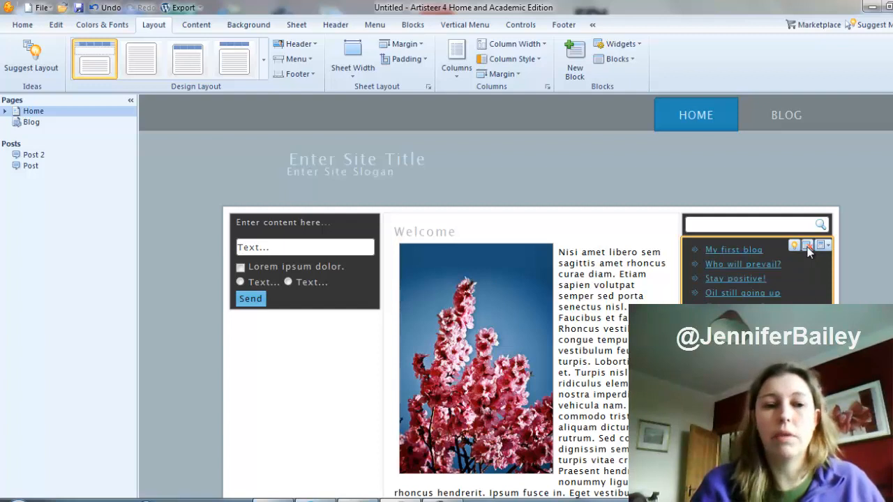
mouse_move(866, 242)
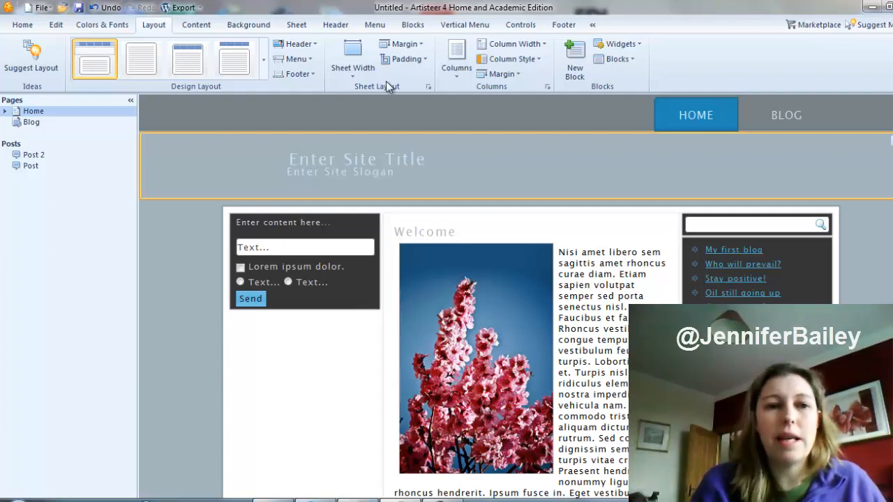
Step: Switch to the Background tab to show the page background settings
left_click(248, 25)
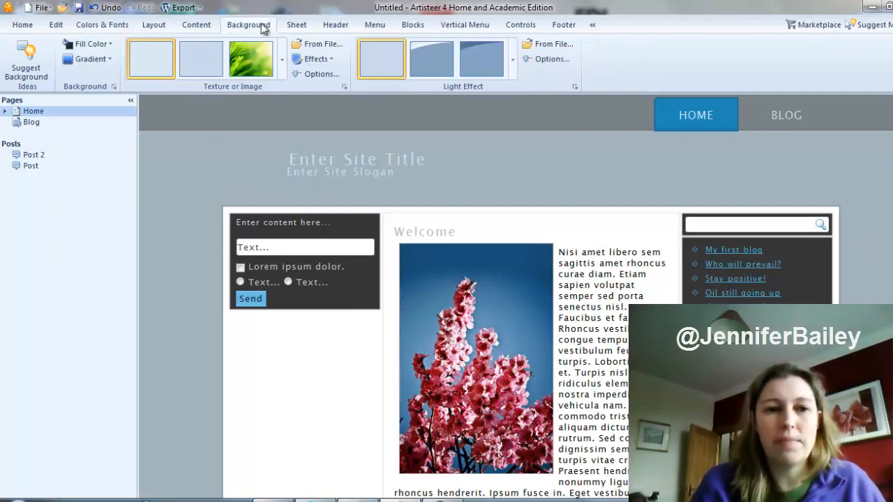
mouse_move(293, 24)
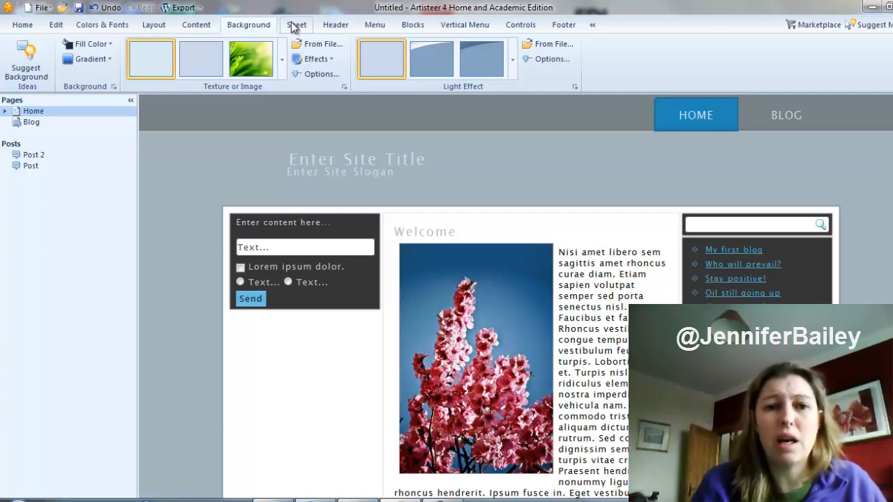
mouse_move(375, 24)
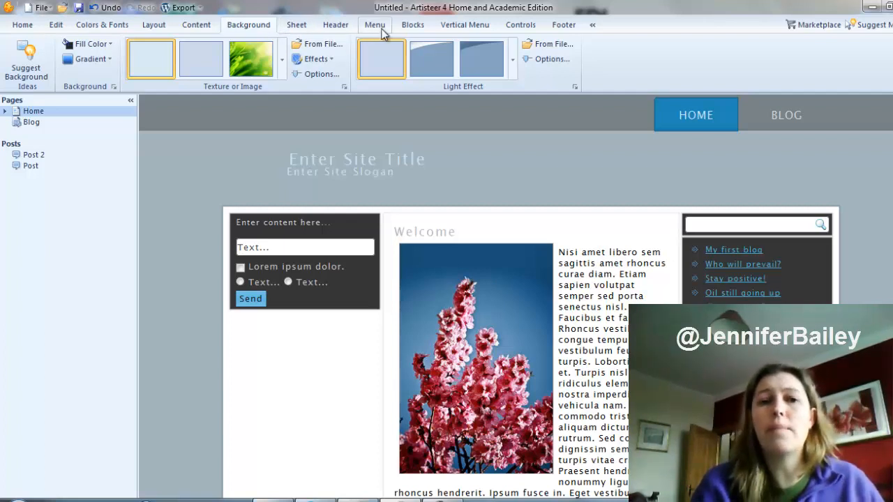